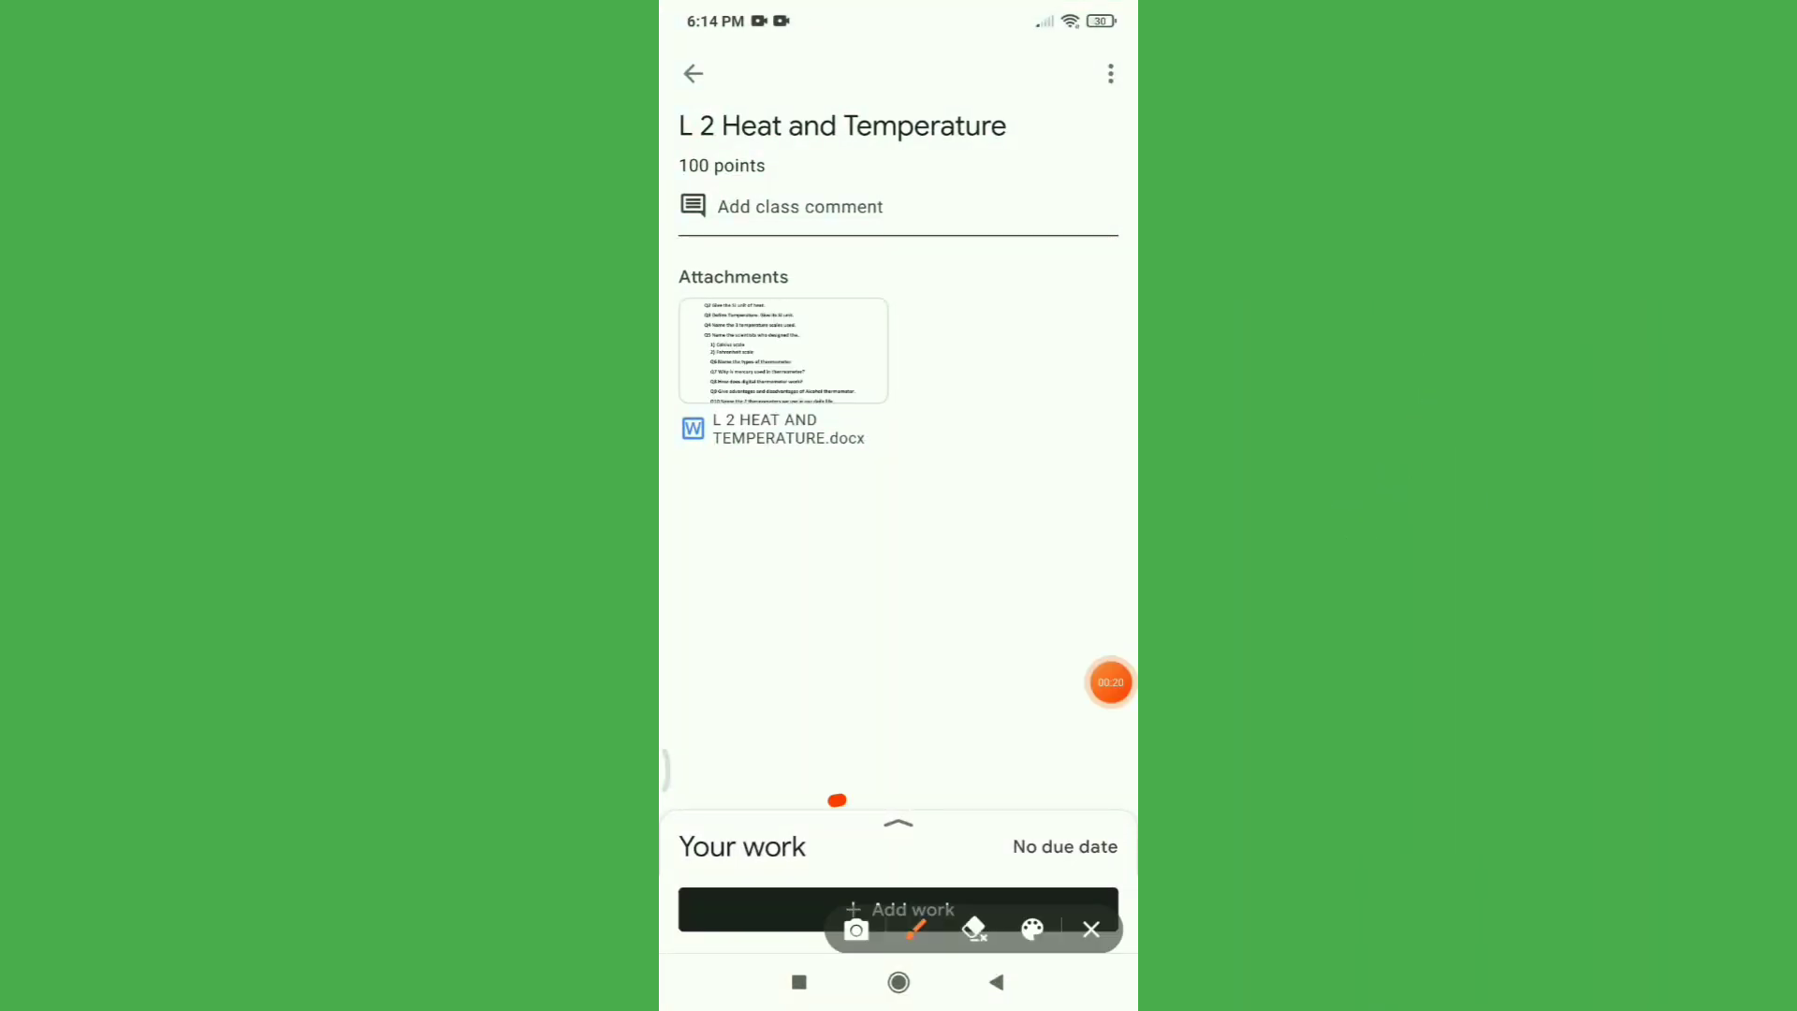
Step: Expand Your work on the L 2 Heat and Temperature assignment and show the Add work sources
{"action": "left_click", "coordinate": [1089, 928]}
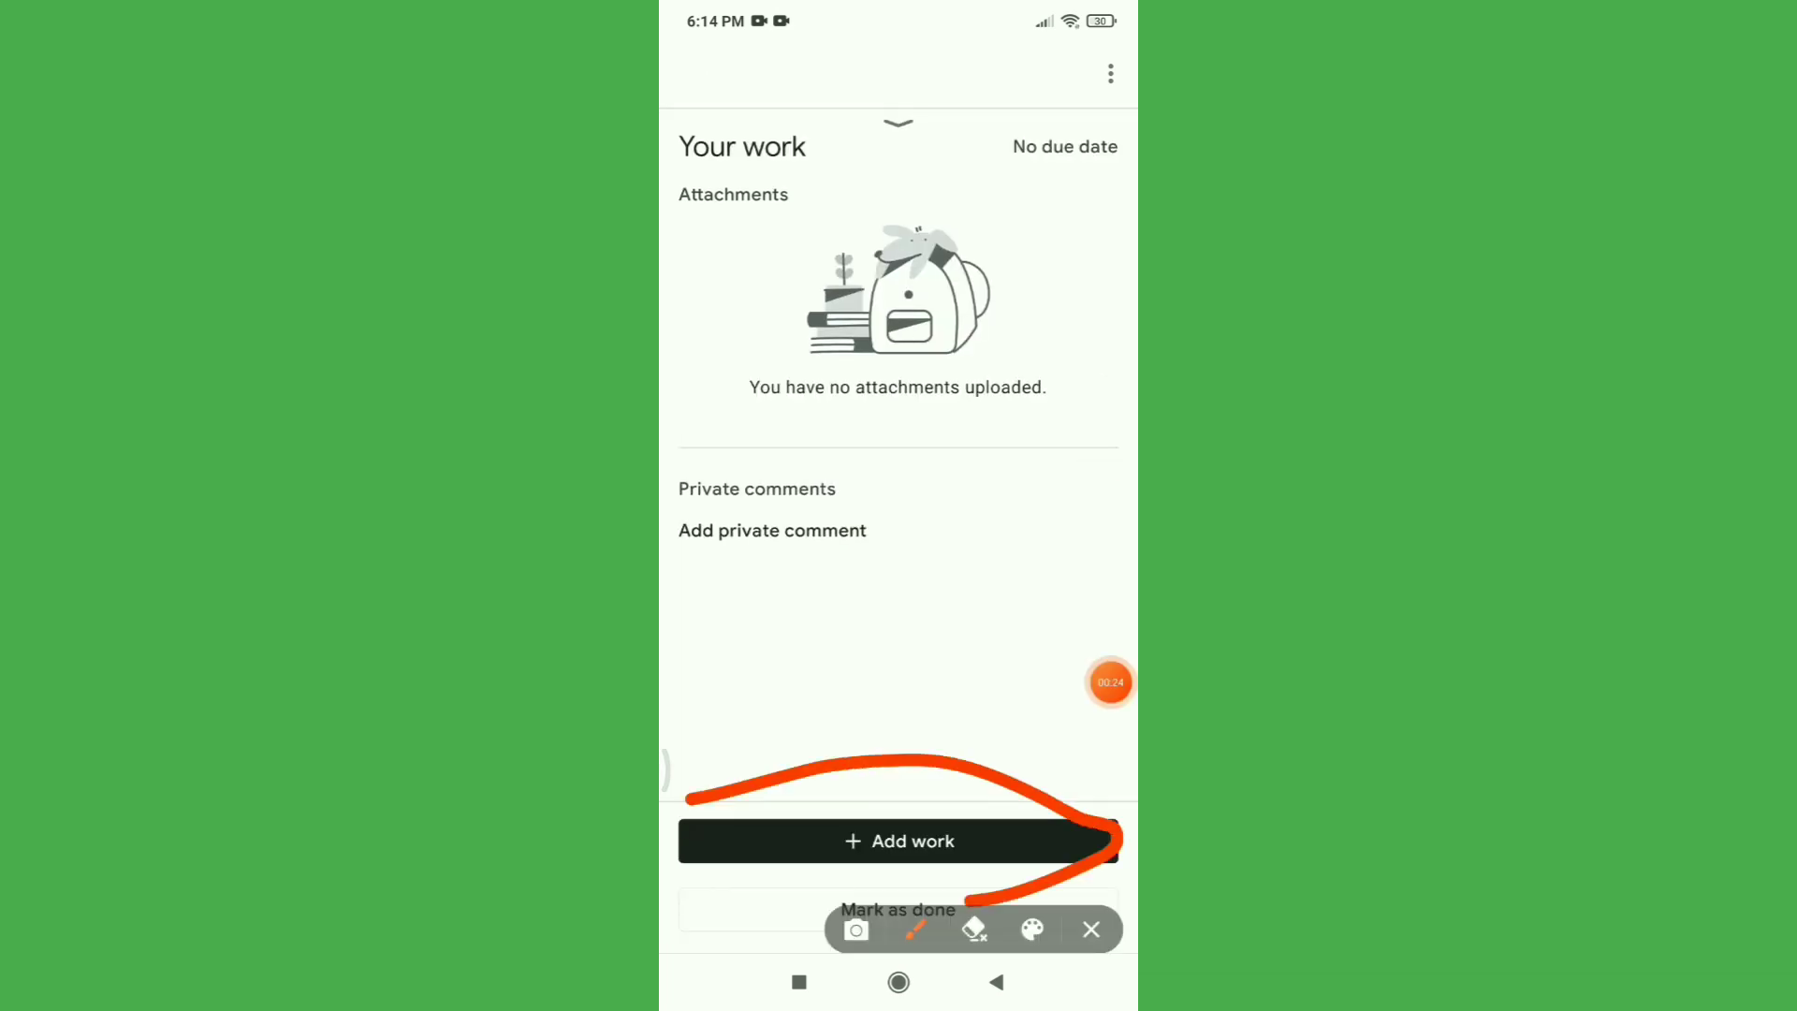
{"action": "left_click", "coordinate": [896, 841]}
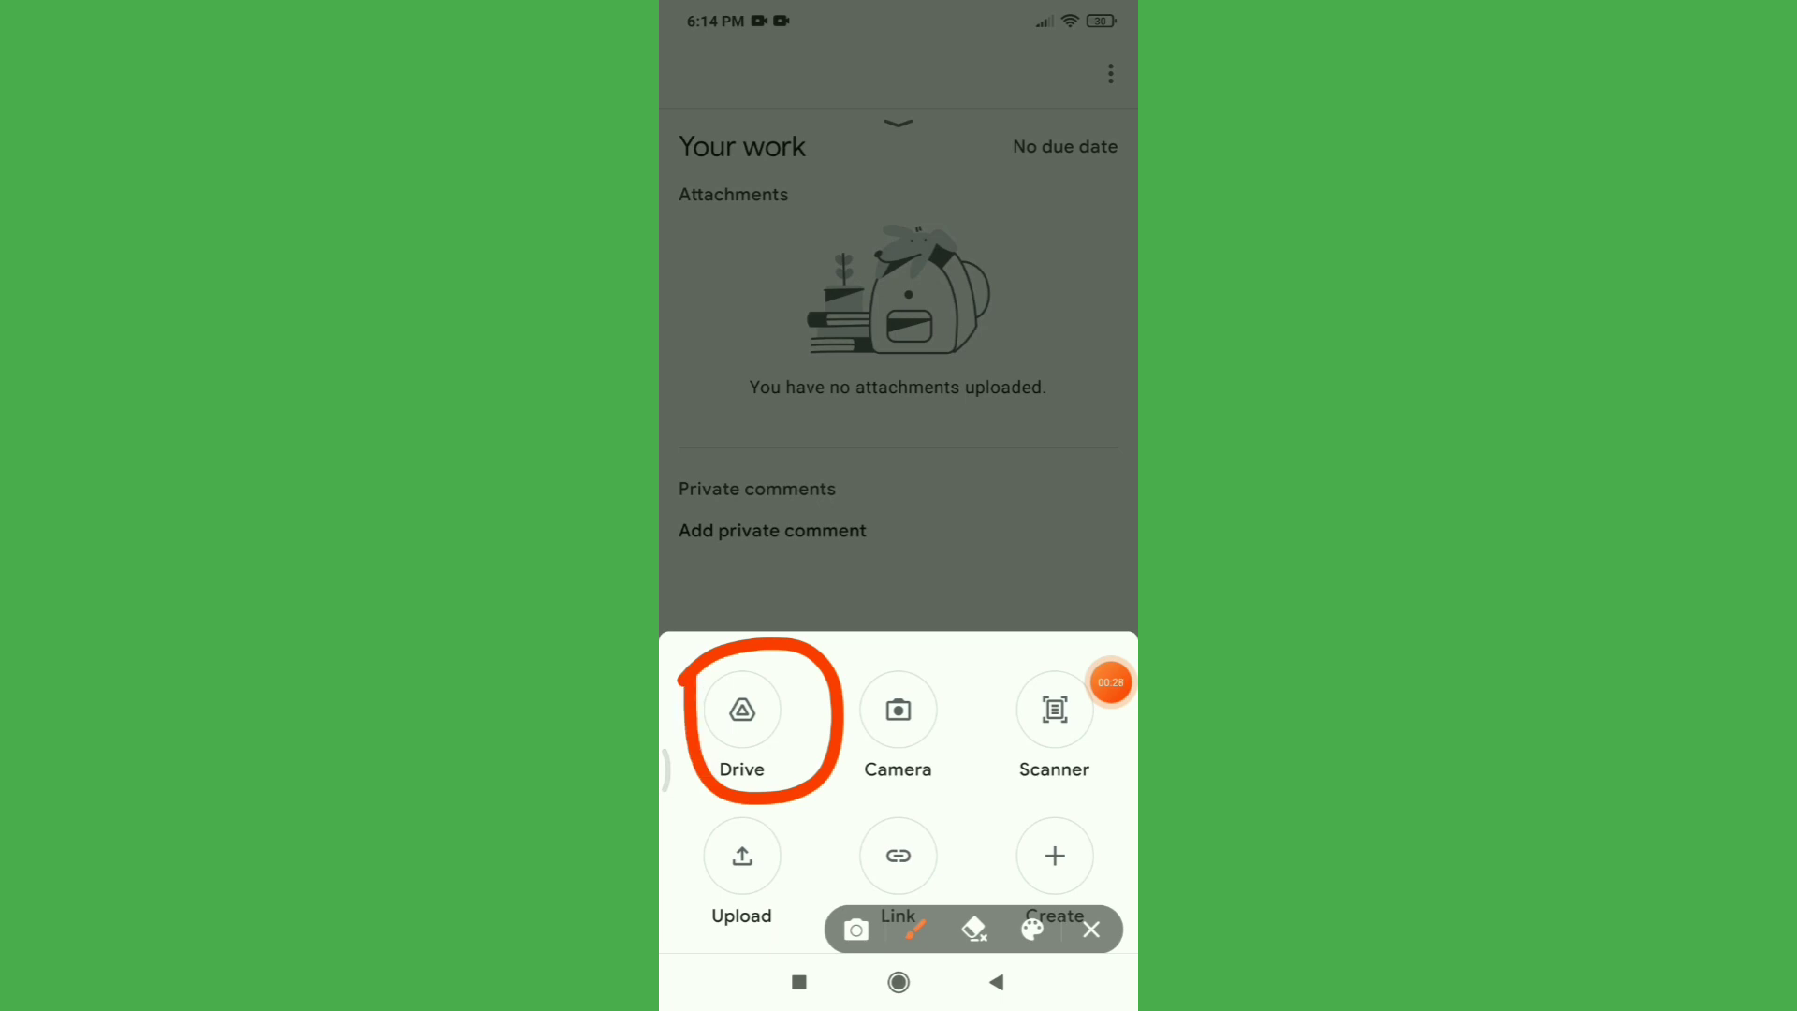
Step: Select Science homework.pdf from Drive's Recent files as the attachment
{"action": "left_click", "coordinate": [741, 707]}
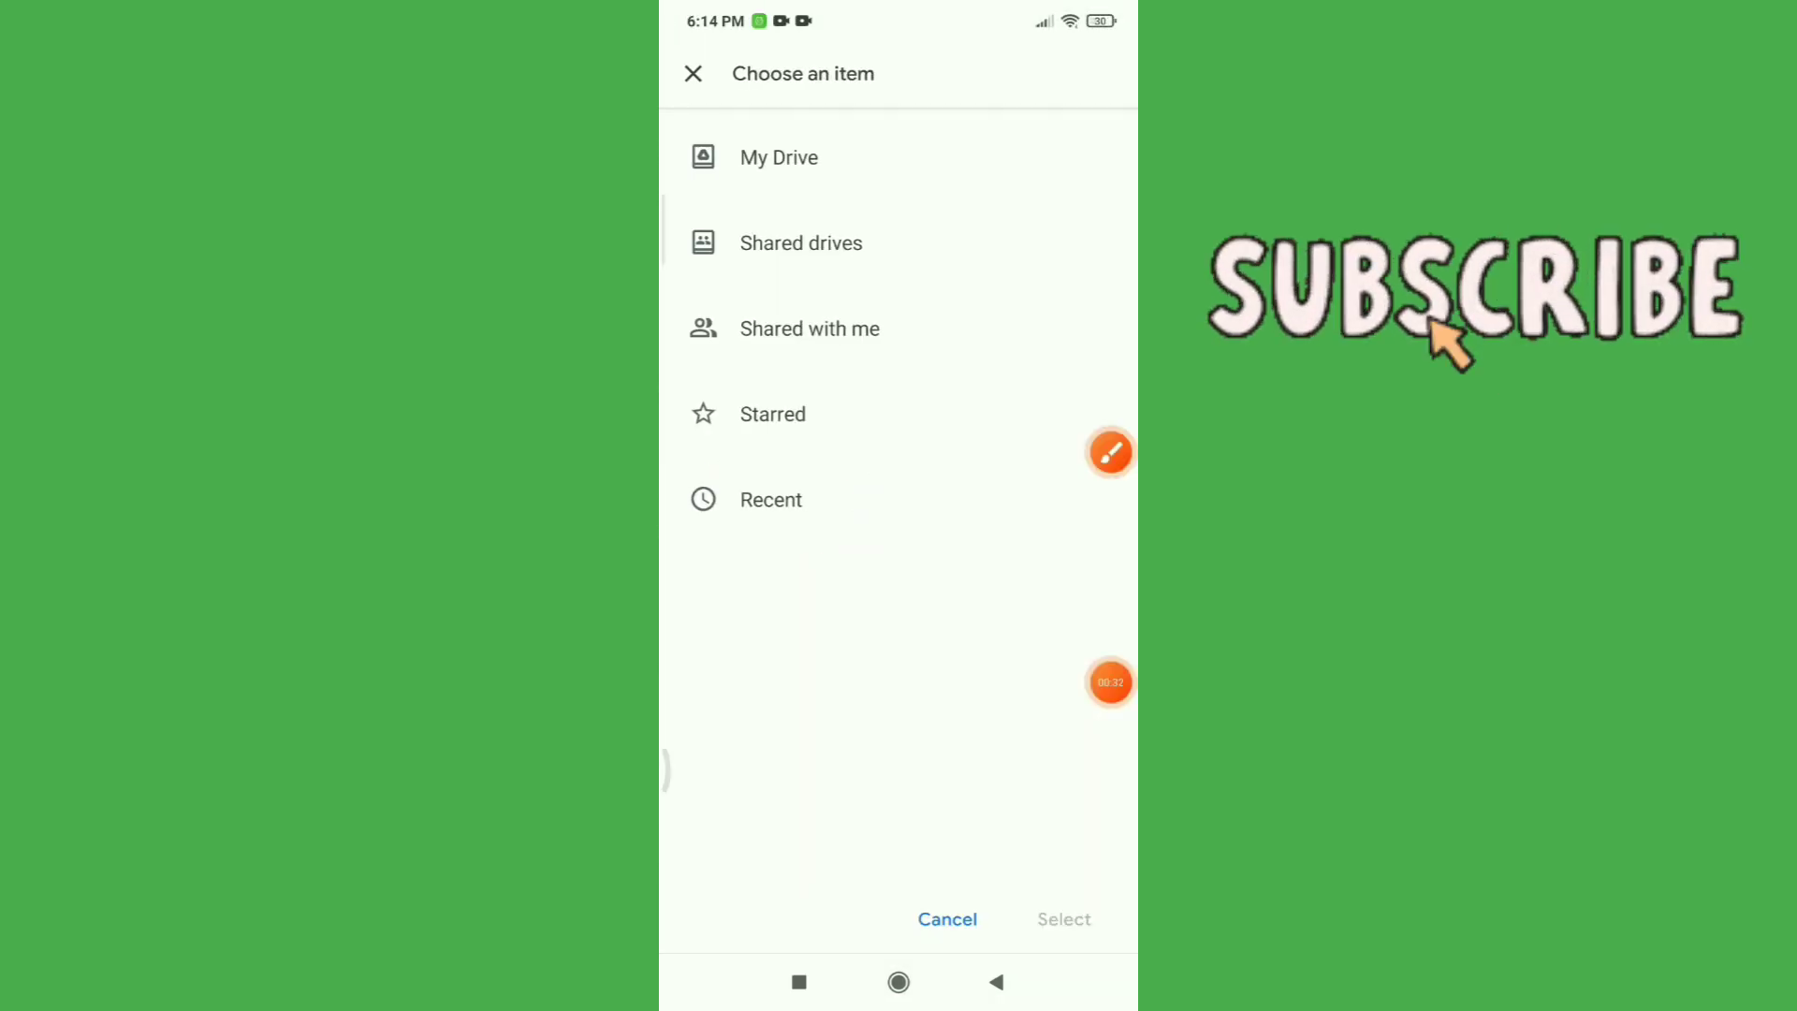
{"action": "left_click", "coordinate": [769, 499]}
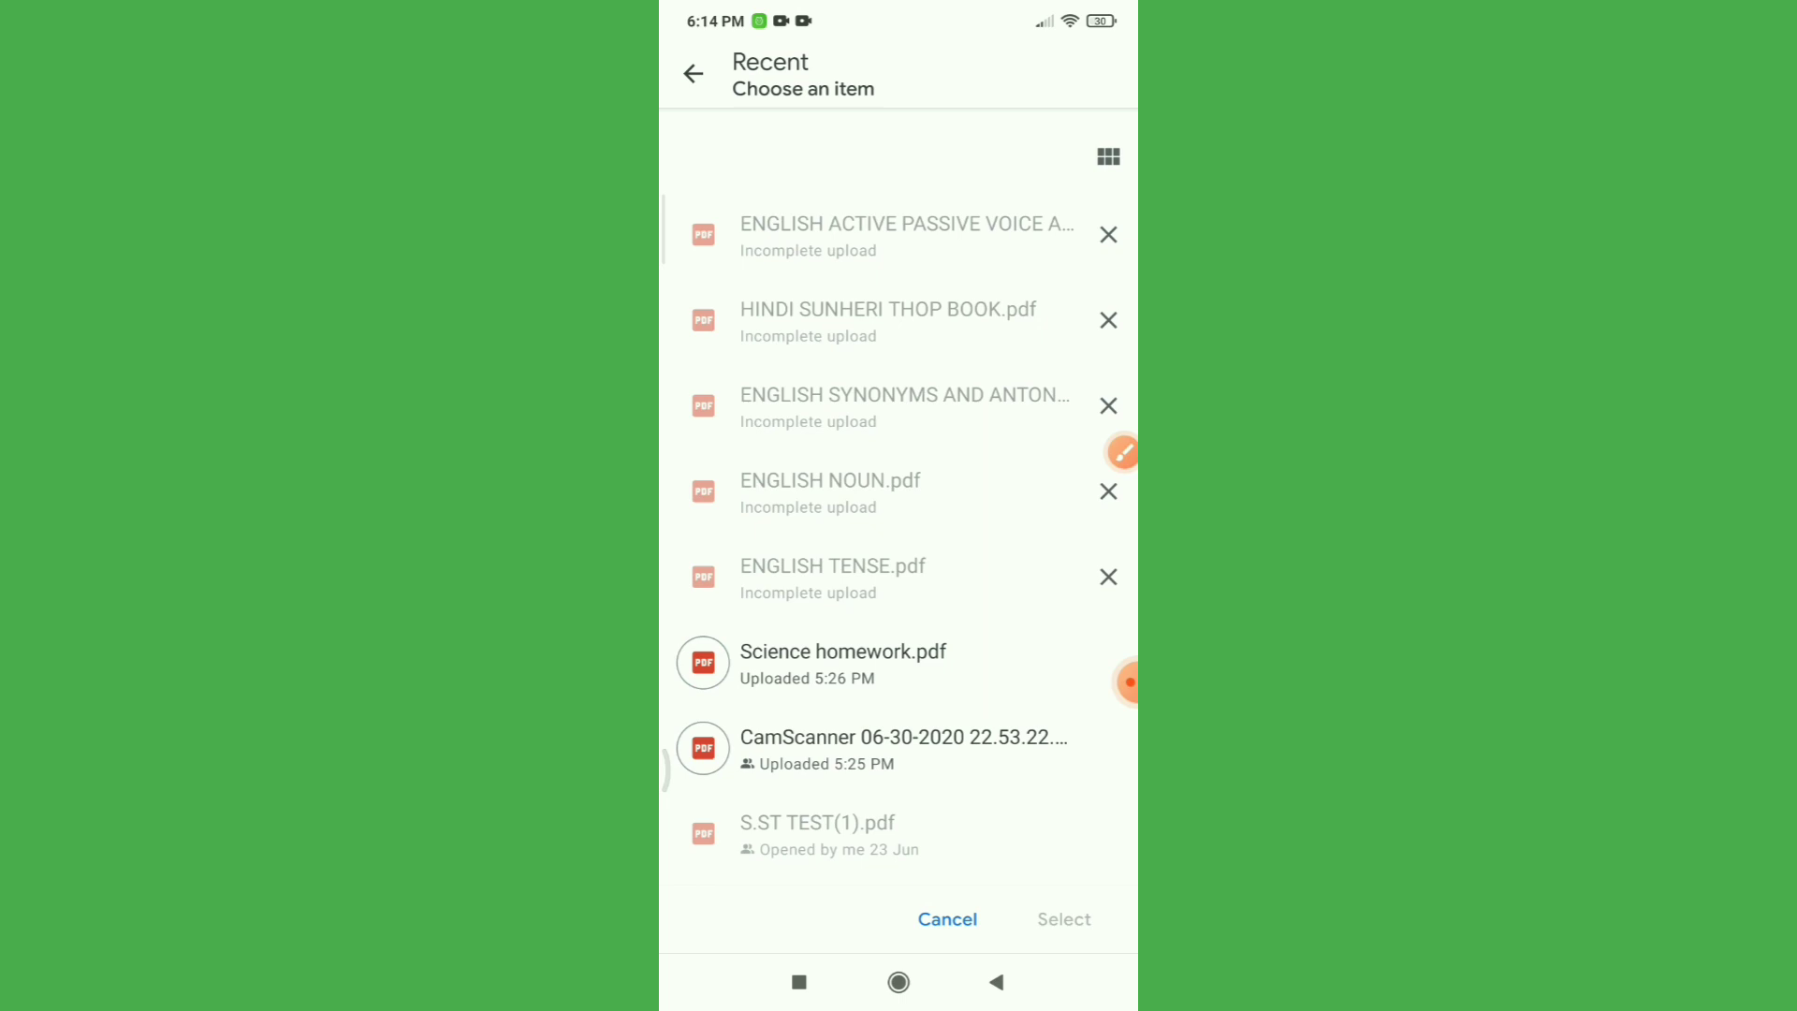
{"action": "left_click", "coordinate": [809, 662]}
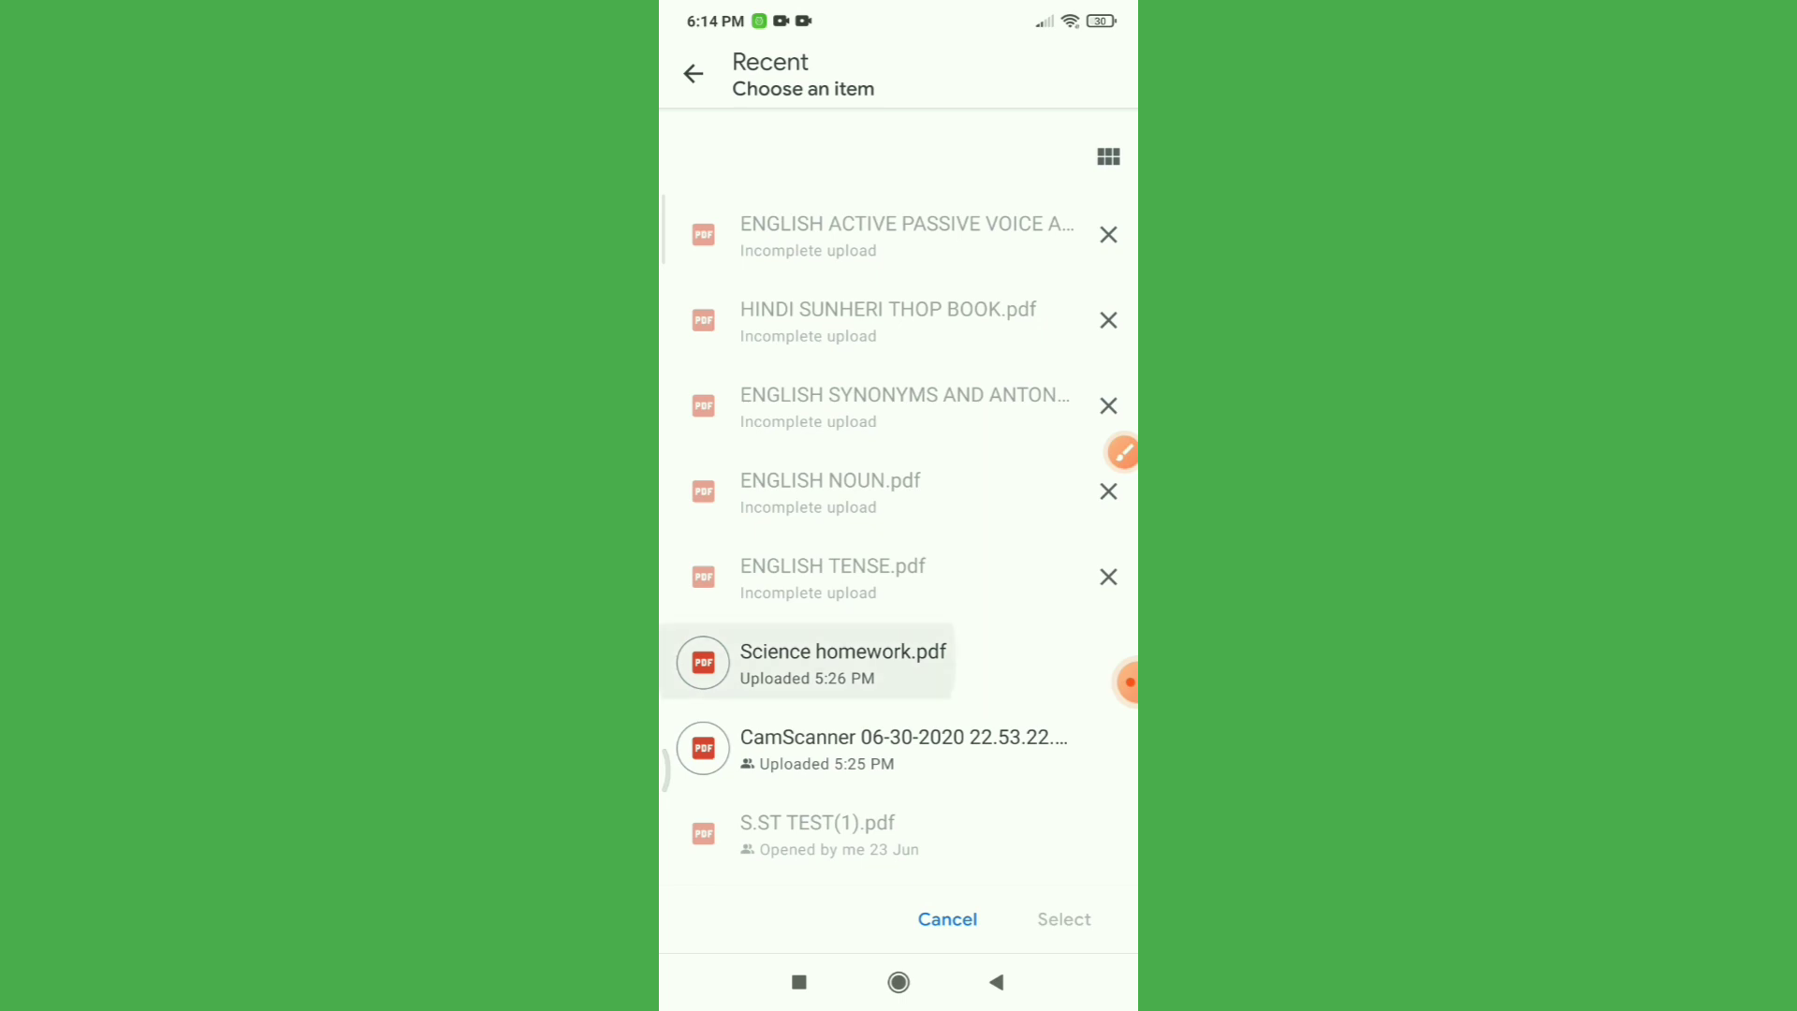
{"action": "left_click", "coordinate": [843, 661]}
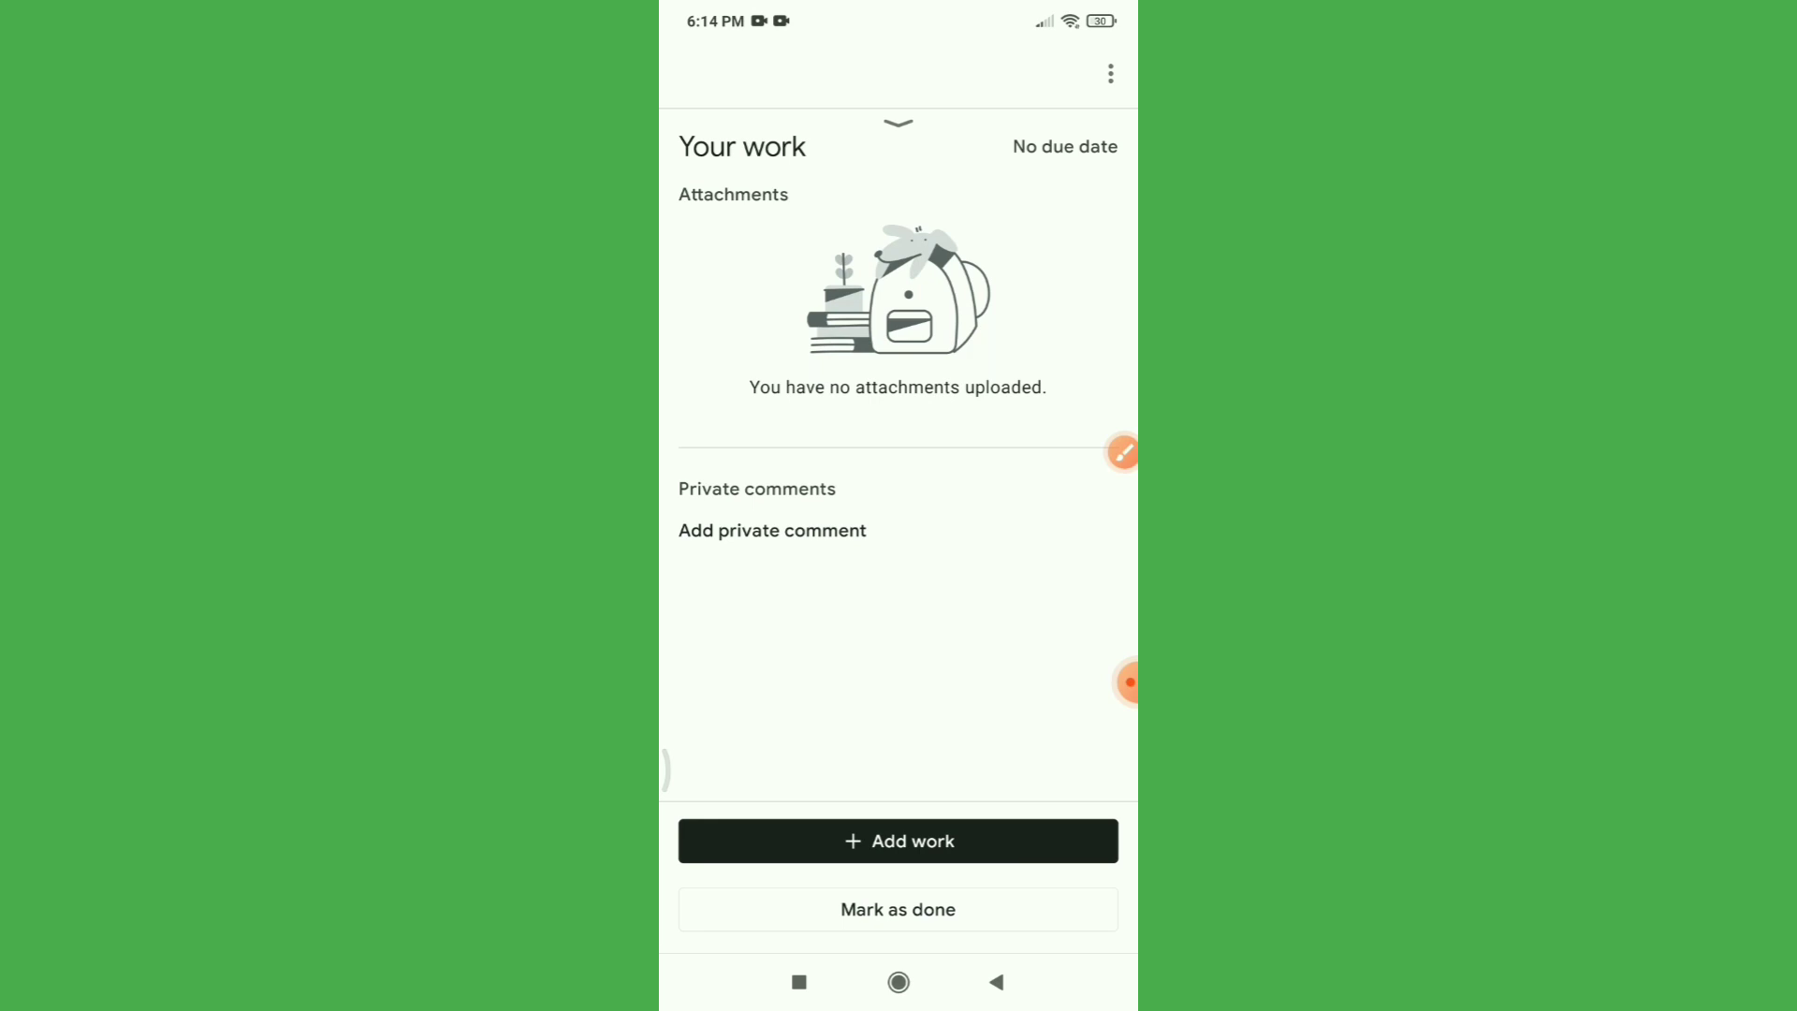
Step: Let Science homework.pdf attach so it is listed under Attachments, ready to hand in
{"action": "left_click", "coordinate": [897, 841]}
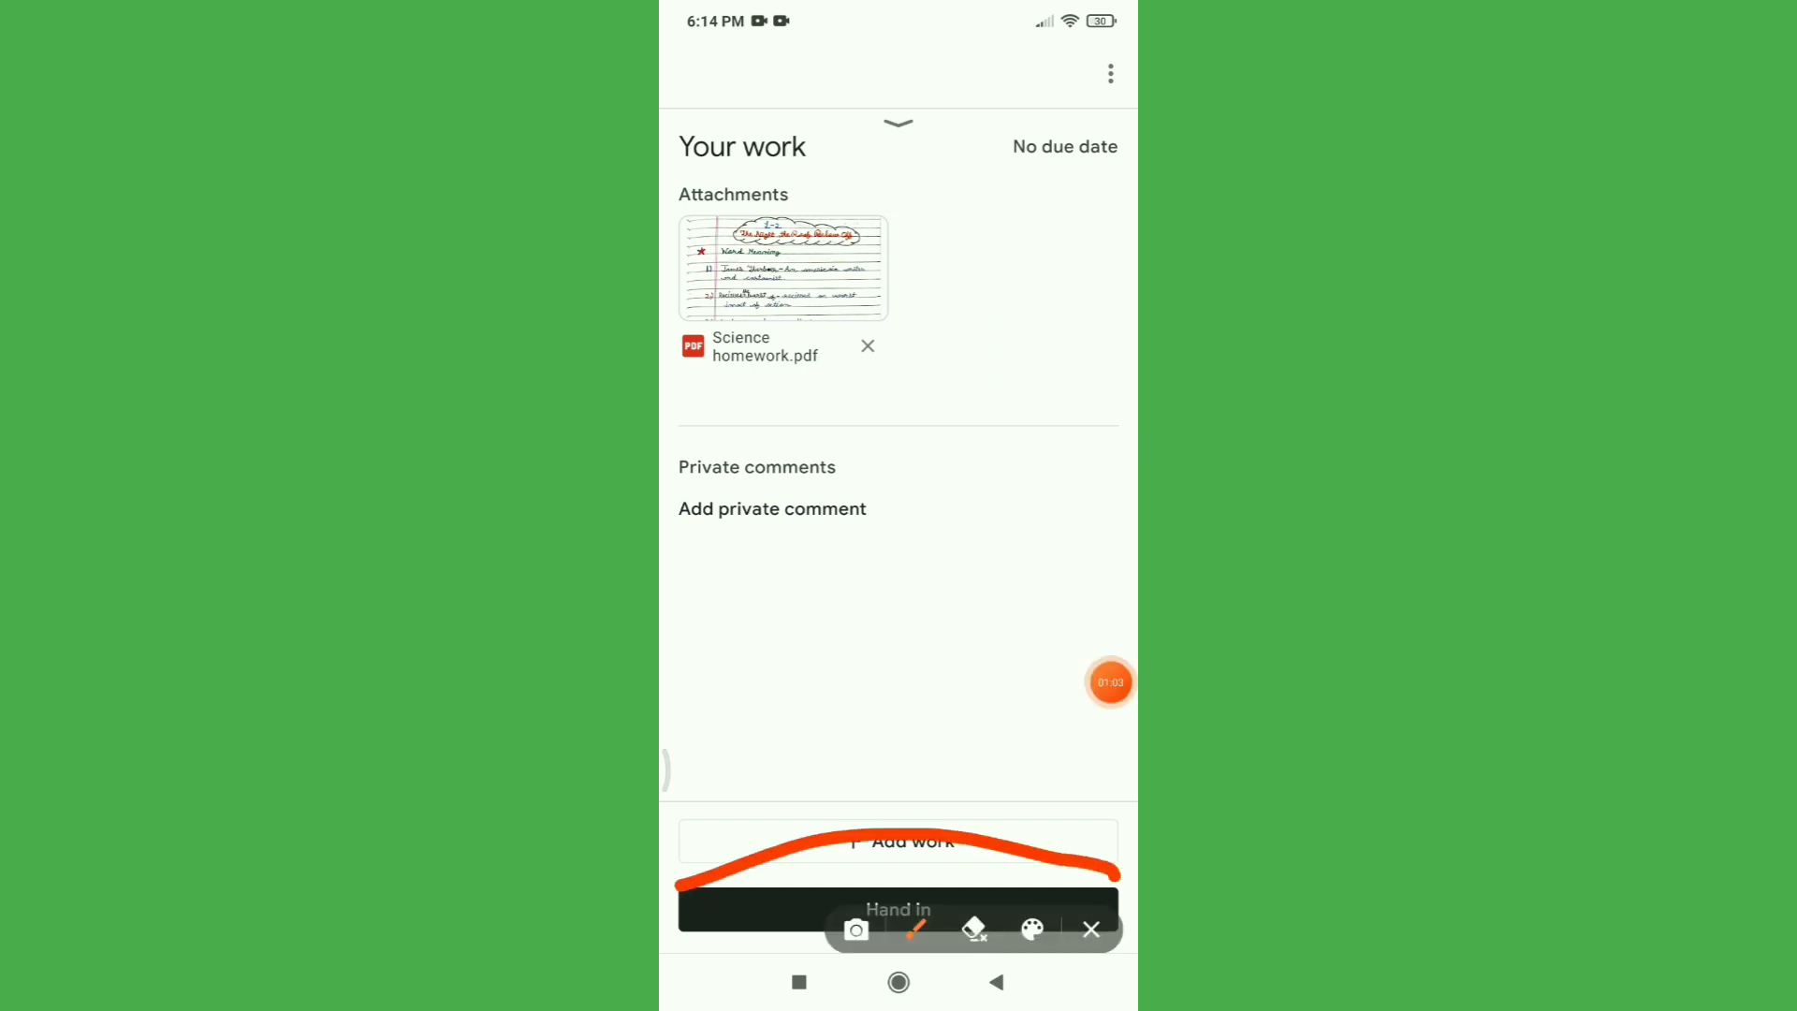
{"action": "left_click", "coordinate": [897, 910]}
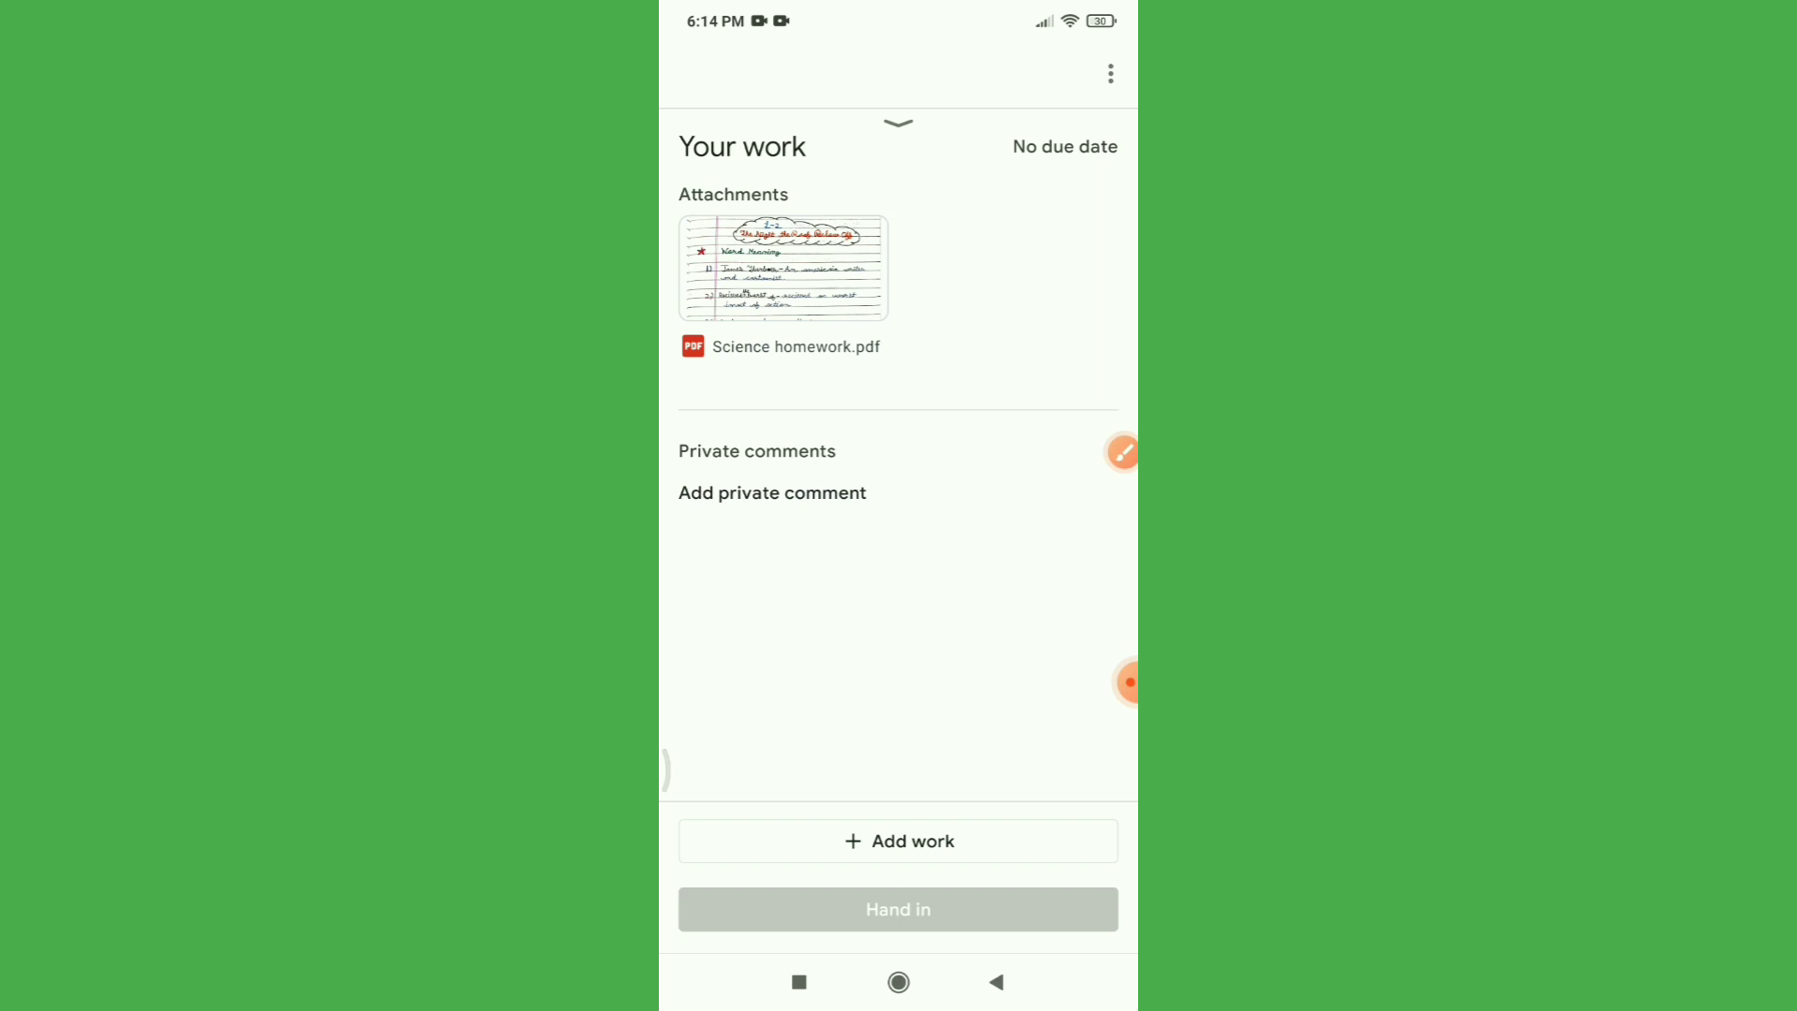
Step: Hand in the homework so the status reads Handed in, then begin unsubmitting to see the warning
{"action": "left_click", "coordinate": [778, 347]}
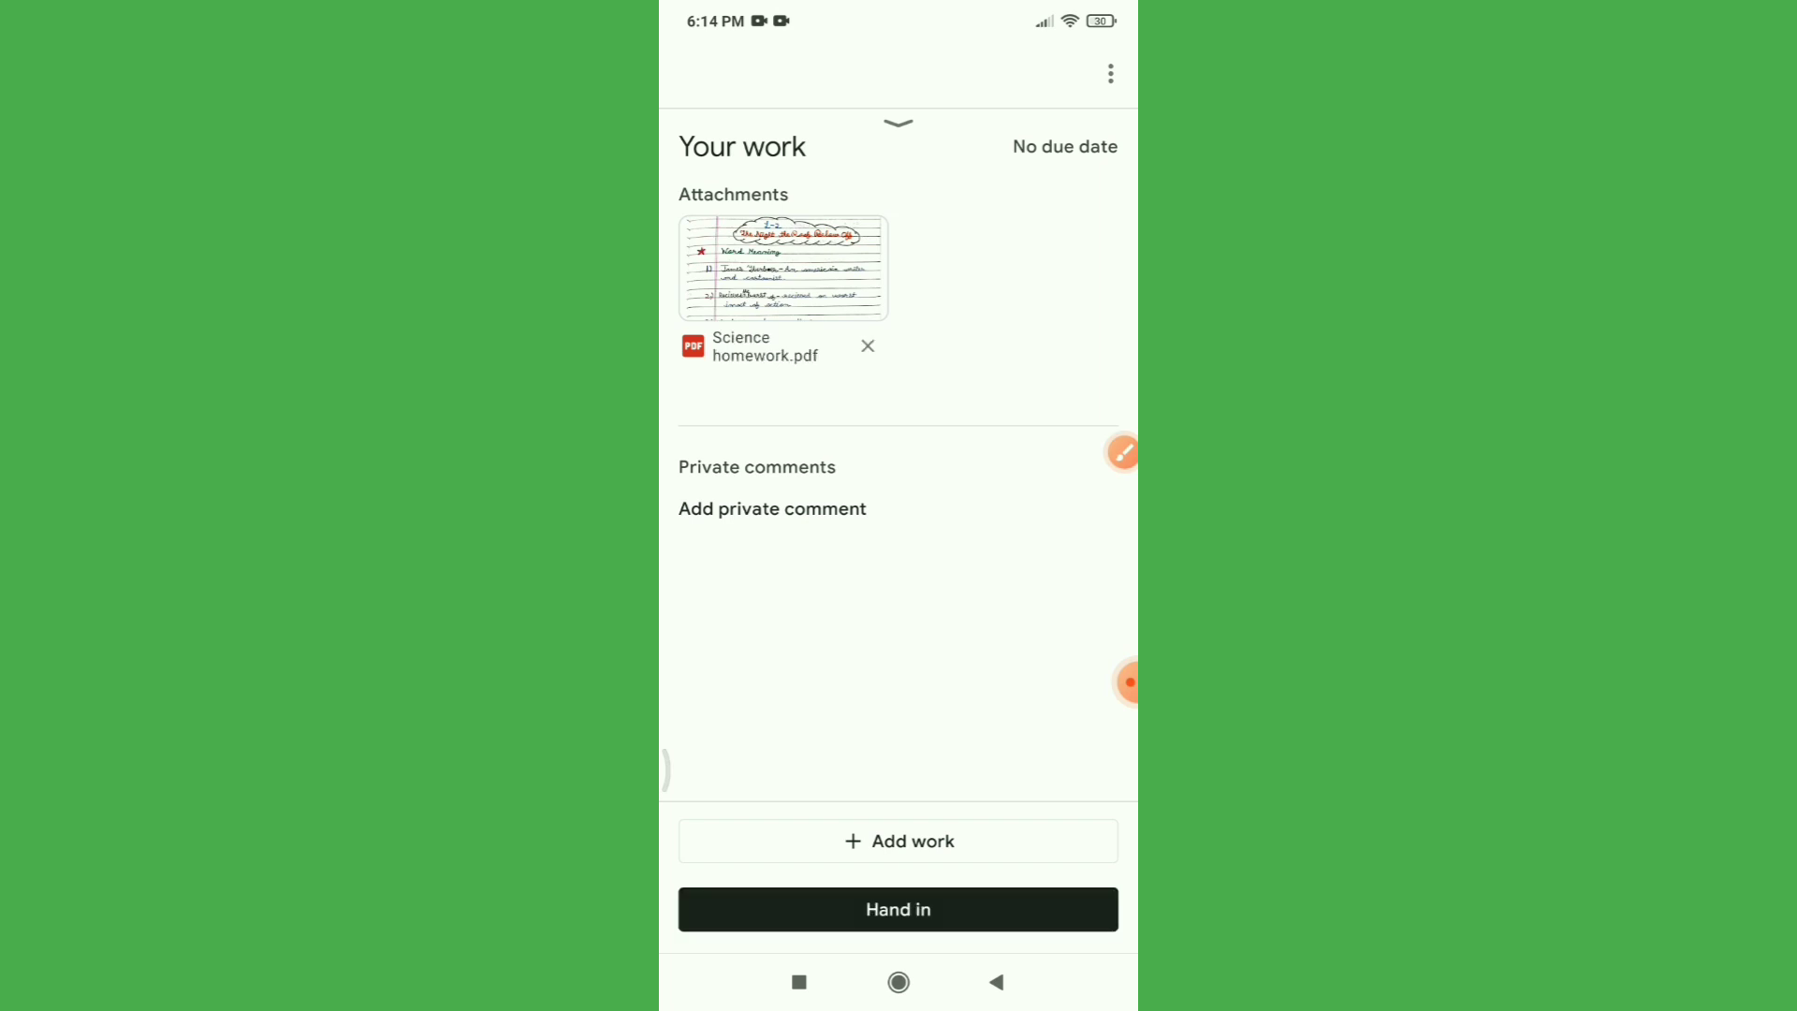
{"action": "left_click", "coordinate": [897, 910]}
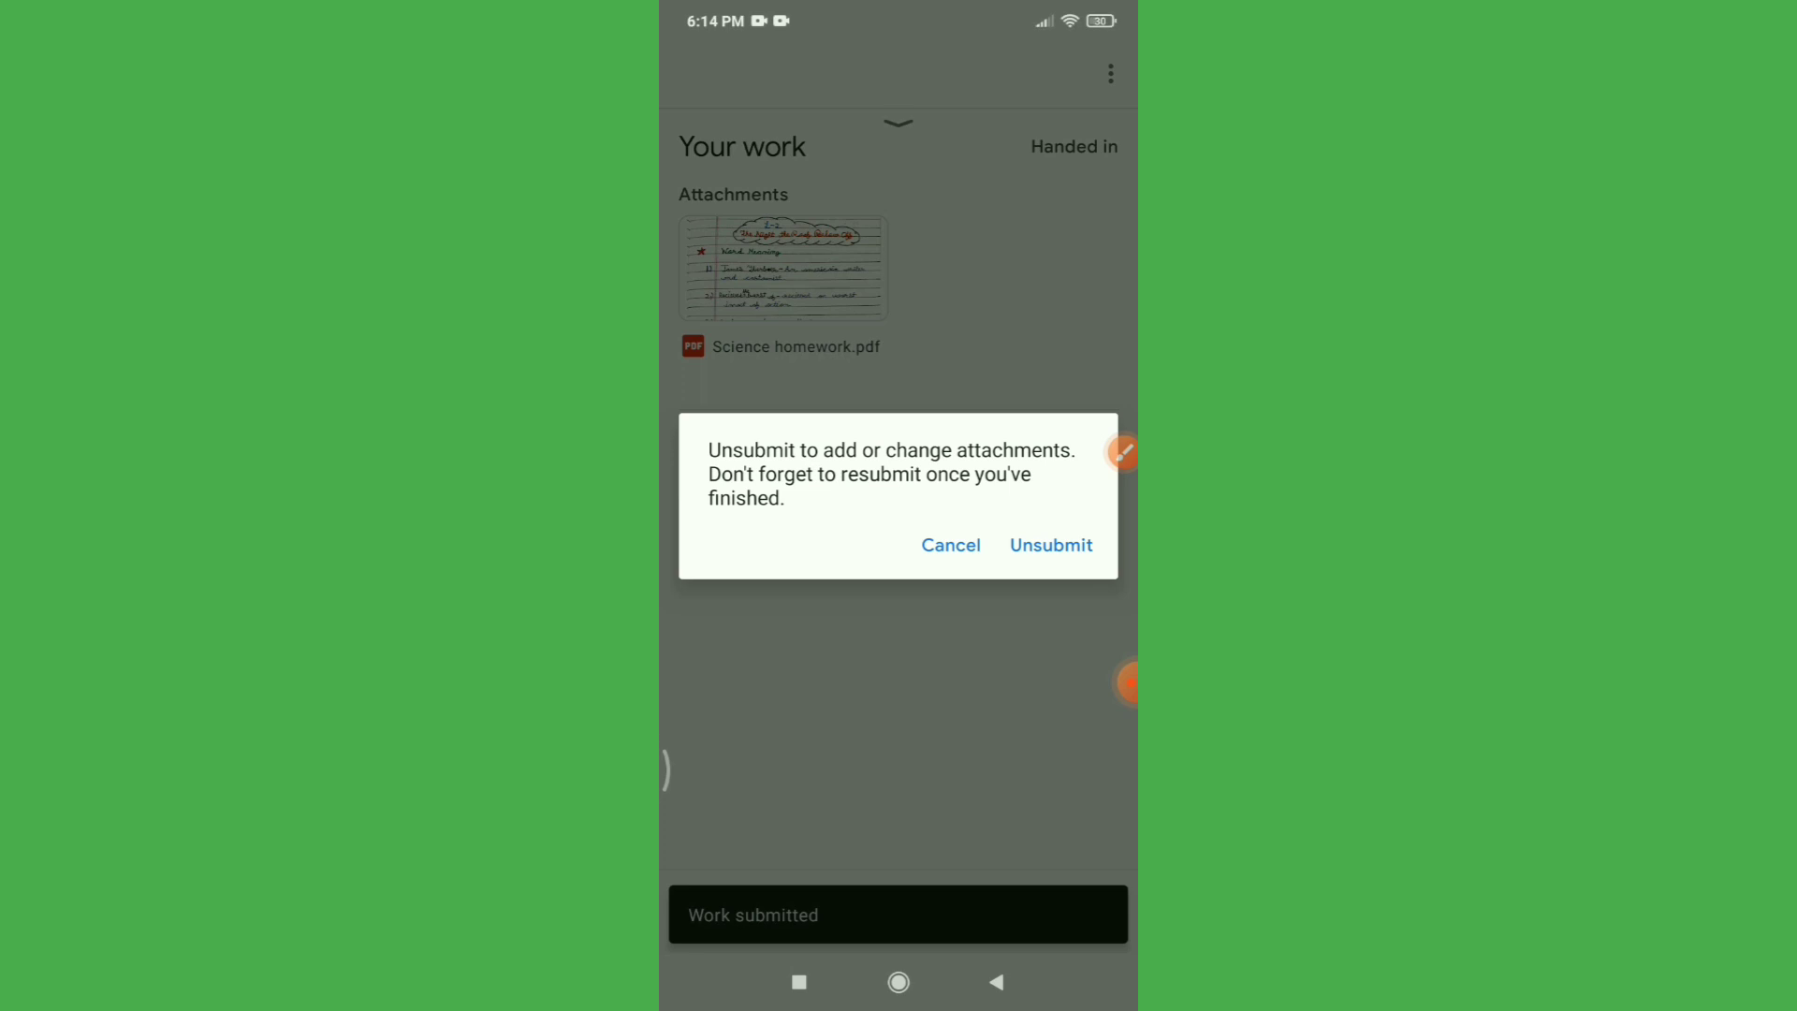
{"action": "left_click", "coordinate": [951, 545]}
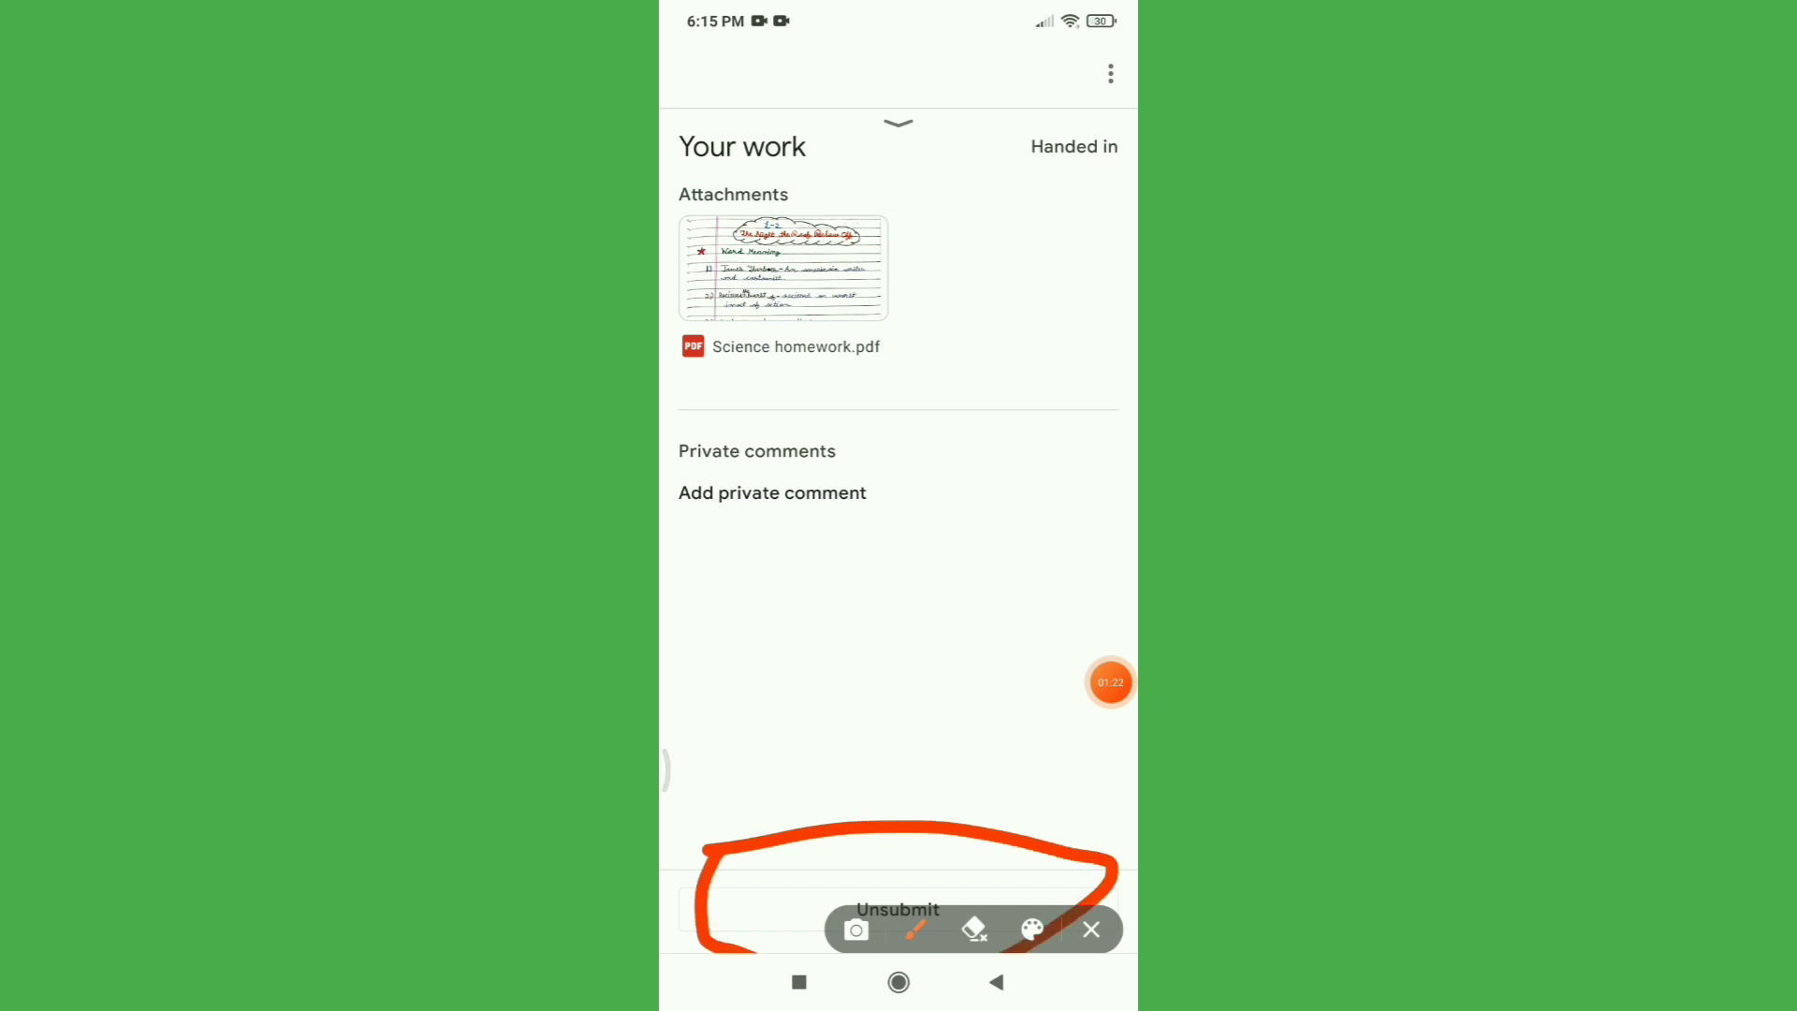
{"action": "left_click", "coordinate": [897, 909]}
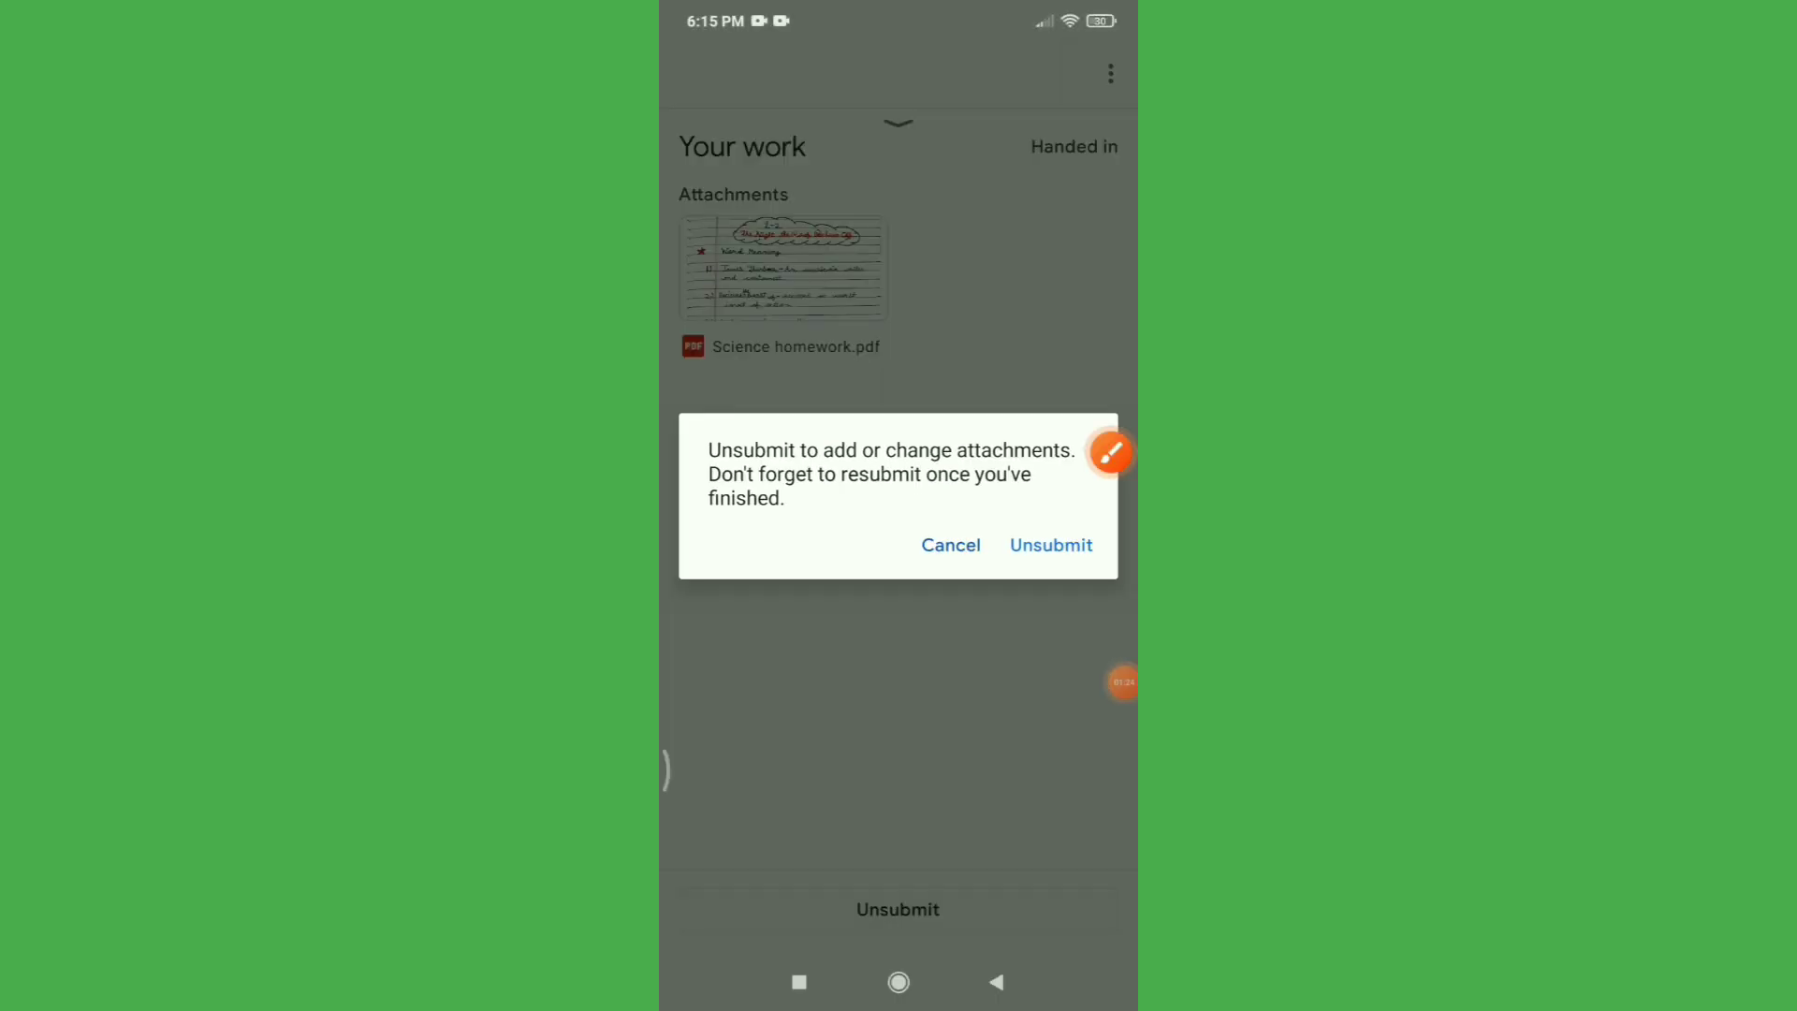